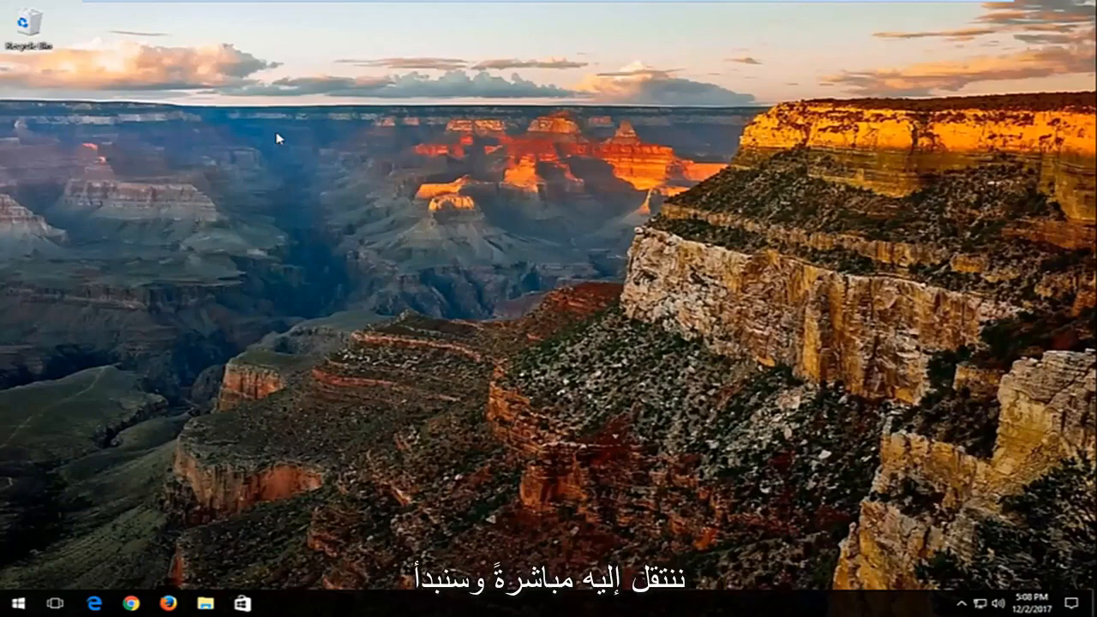
mouse_move(53, 575)
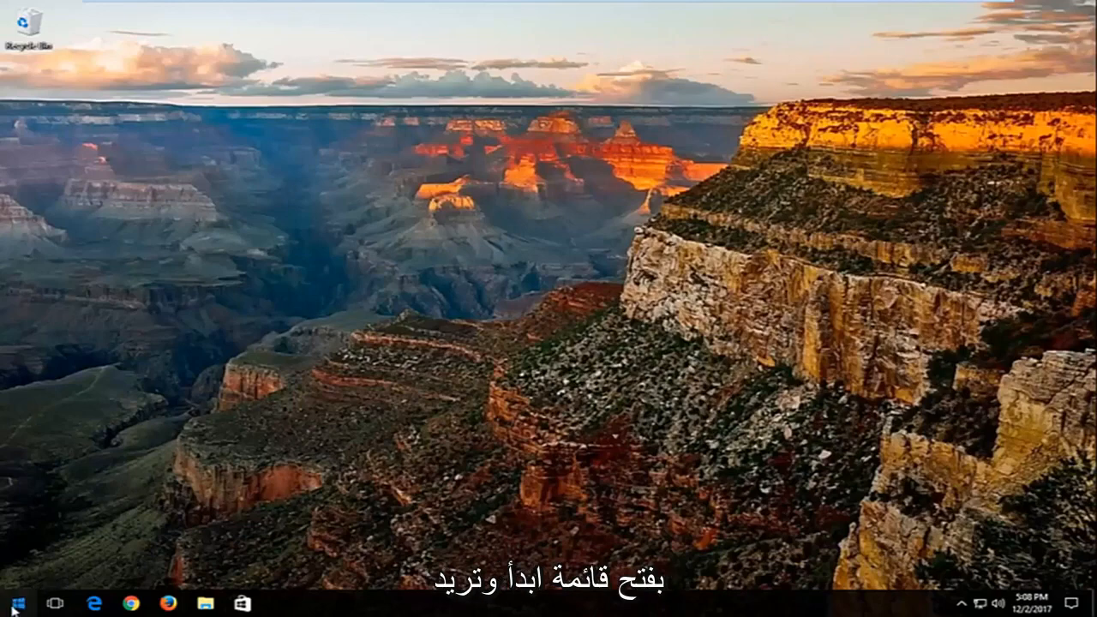
- Search the Start menu for 'services'
left_click(14, 603)
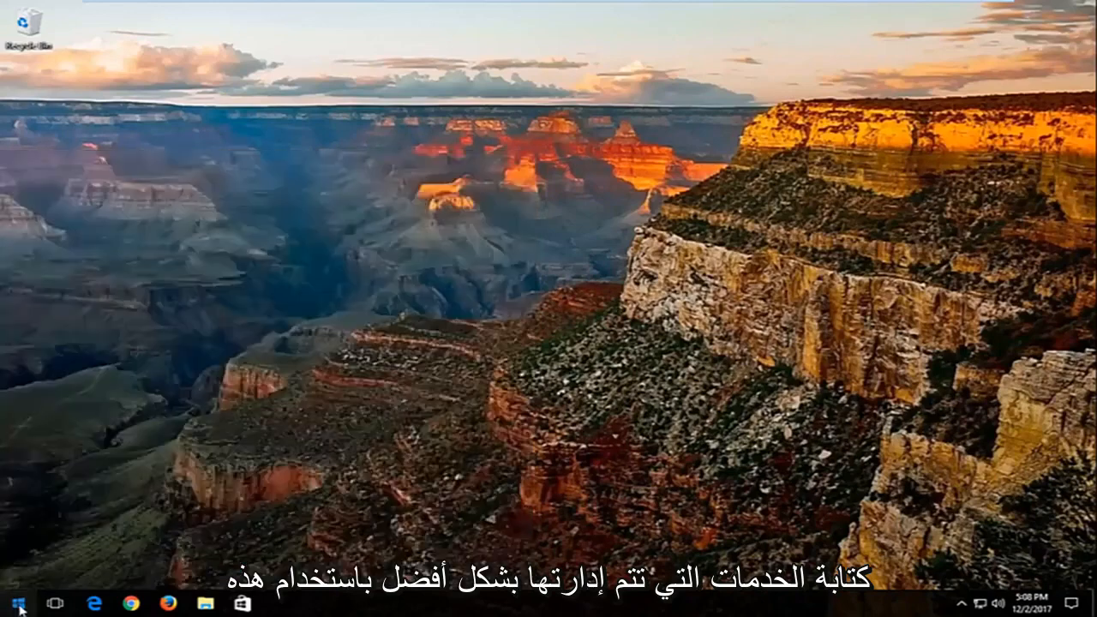
type("services")
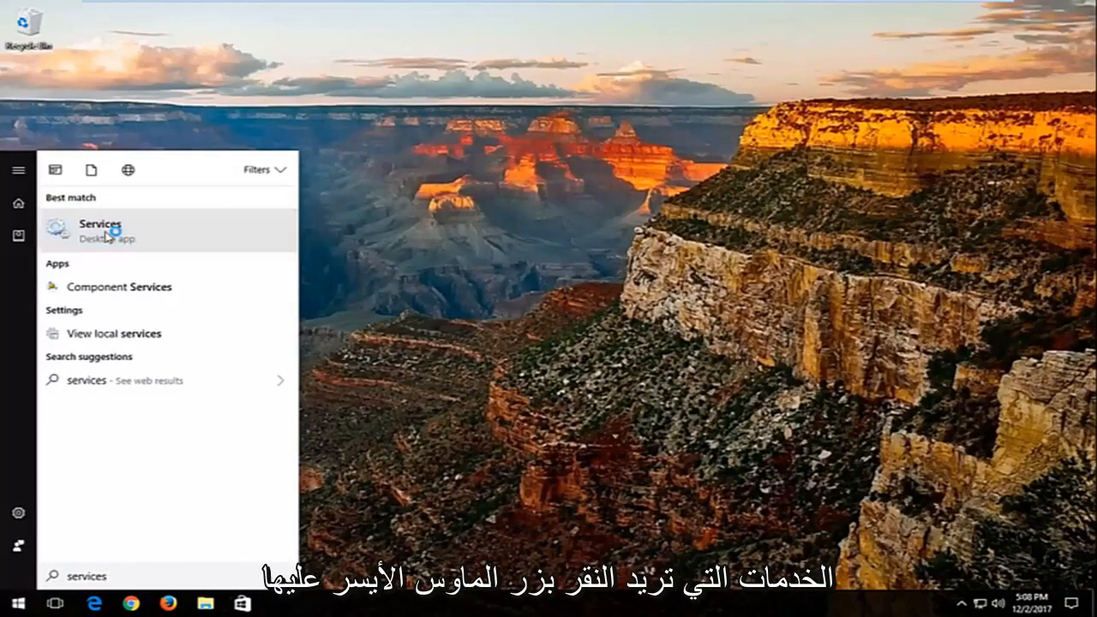
- Open Services, change Superfetch's startup type to Disabled, apply, and exit Services
left_click(100, 230)
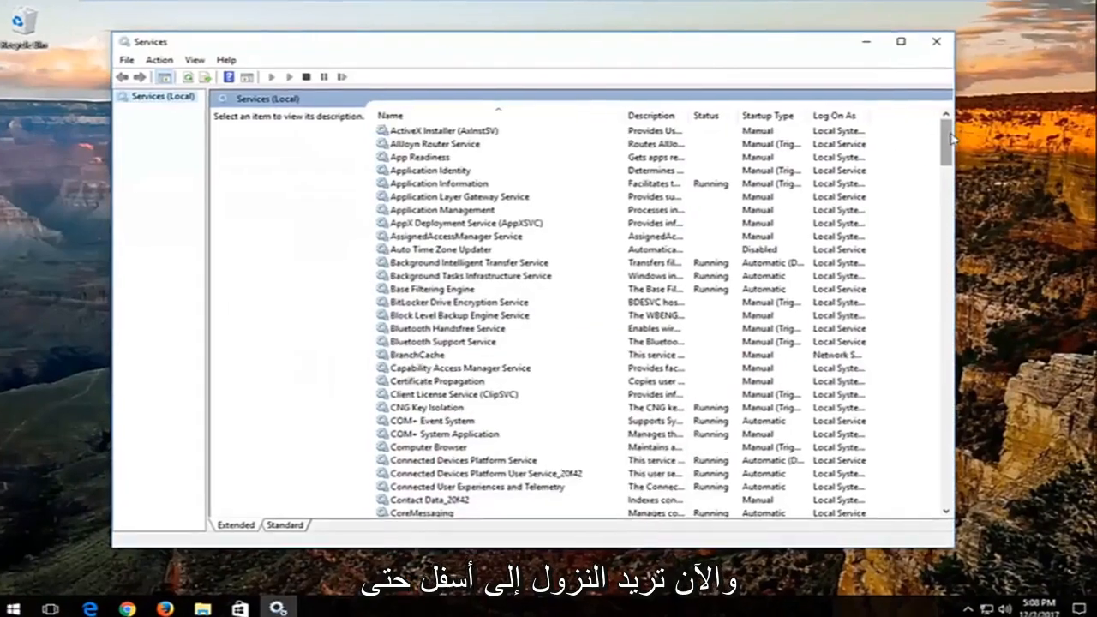
scroll("down", 3)
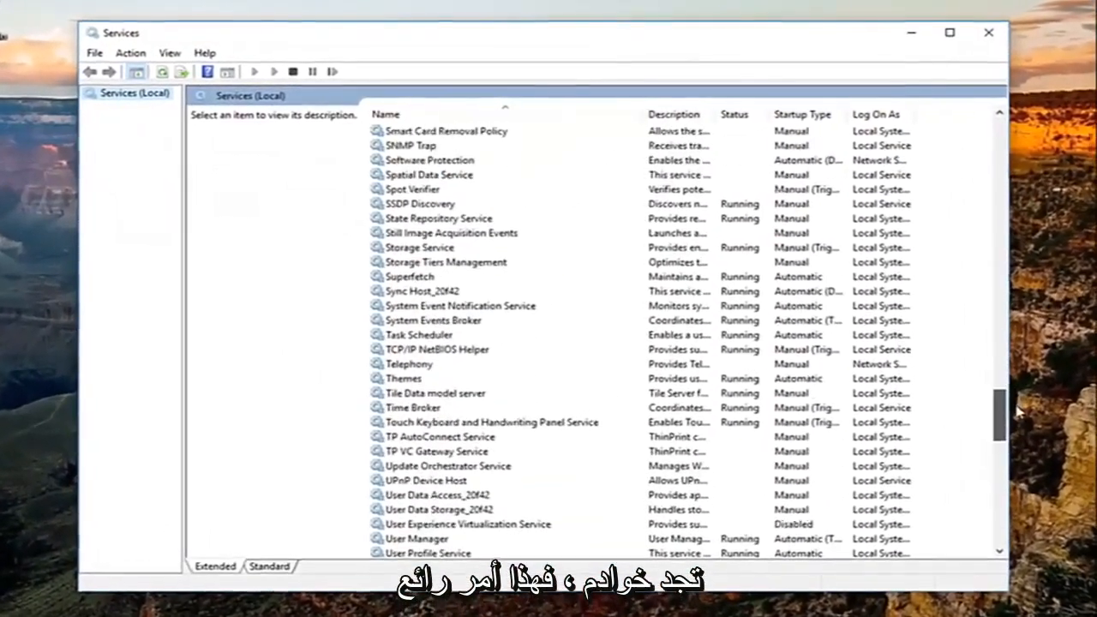
left_click(409, 276)
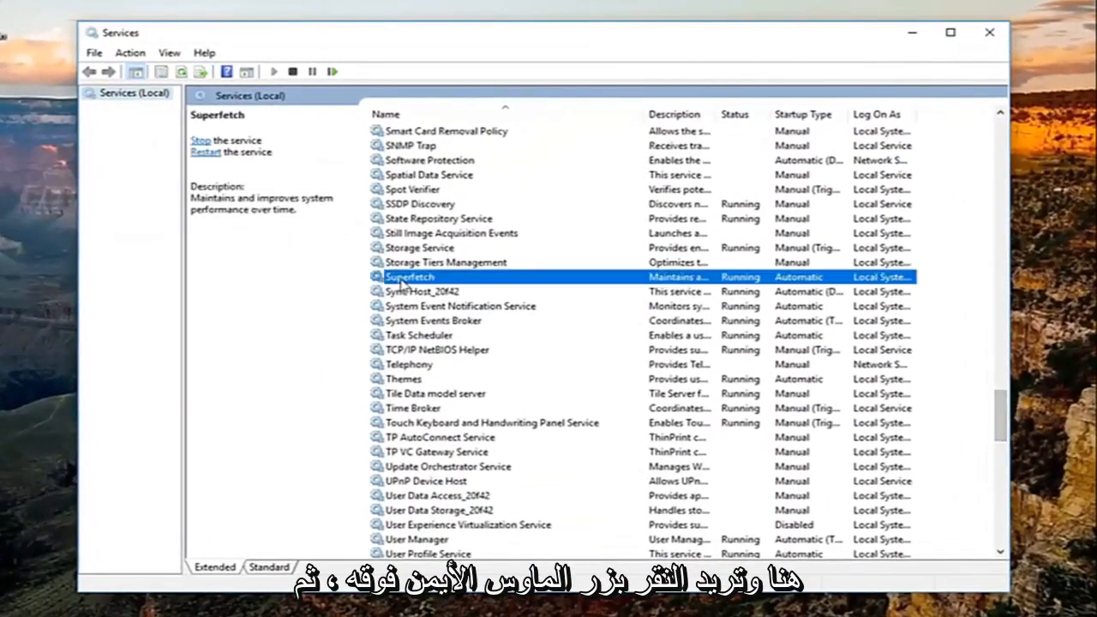
right_click(409, 276)
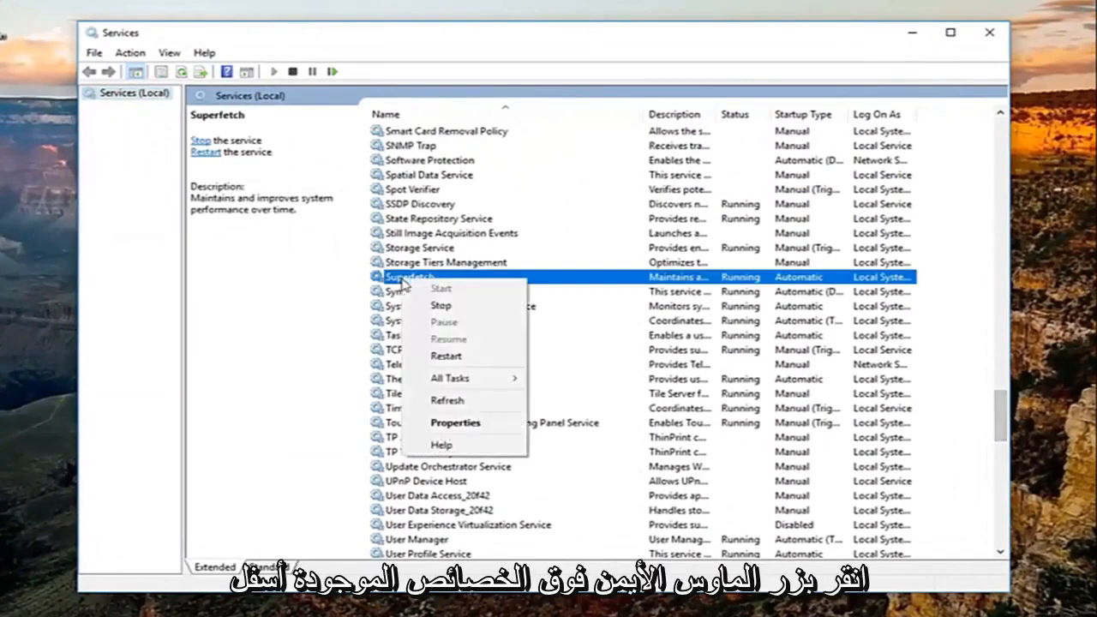
left_click(455, 422)
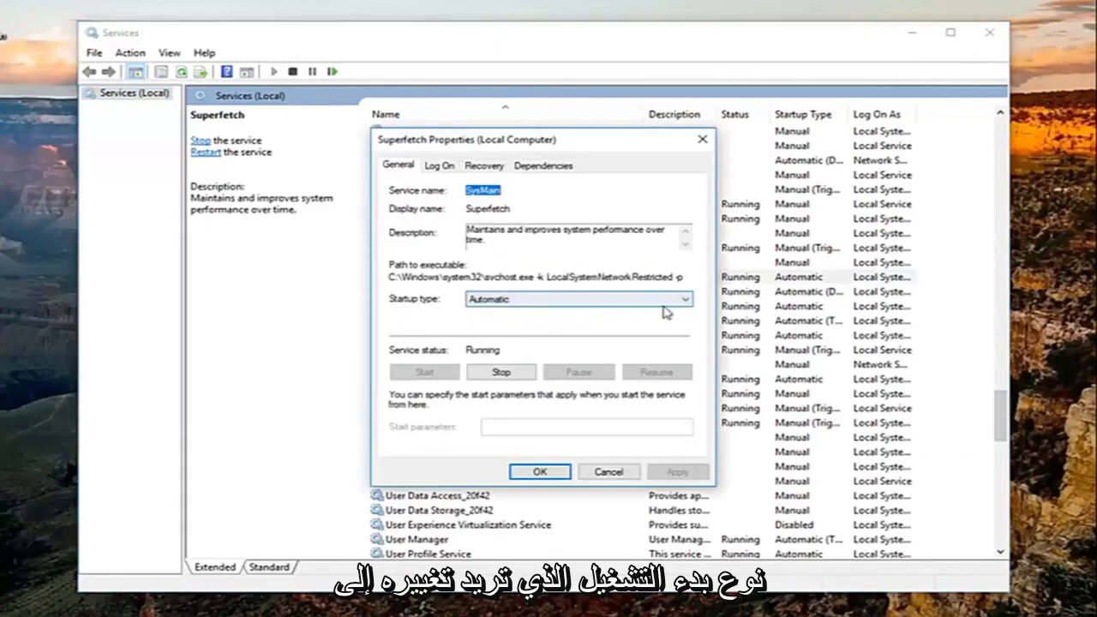
left_click(578, 298)
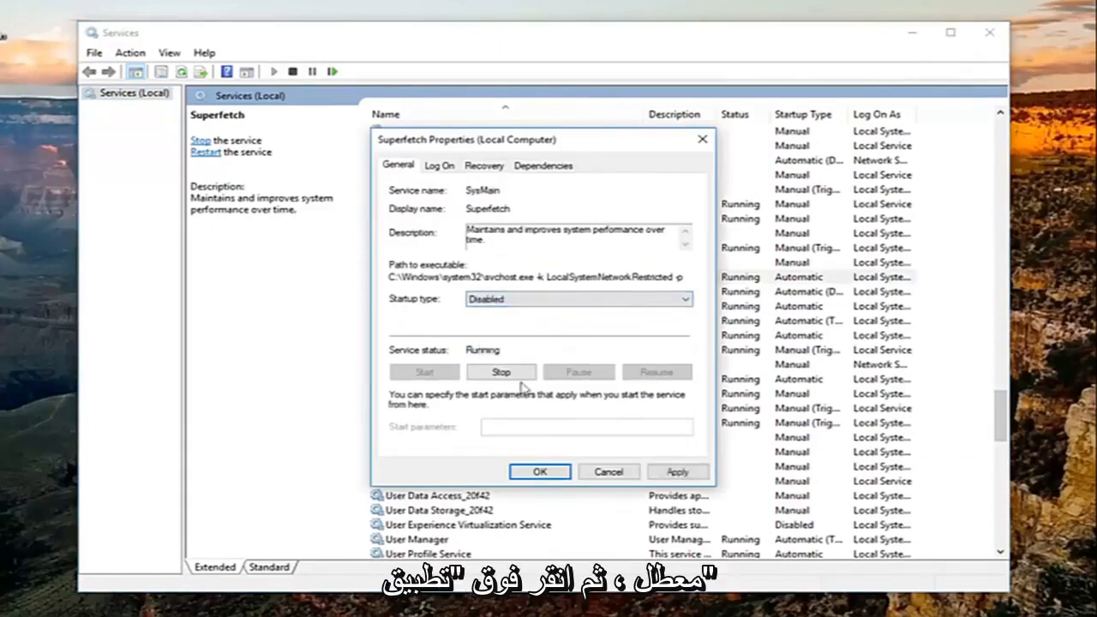
left_click(539, 472)
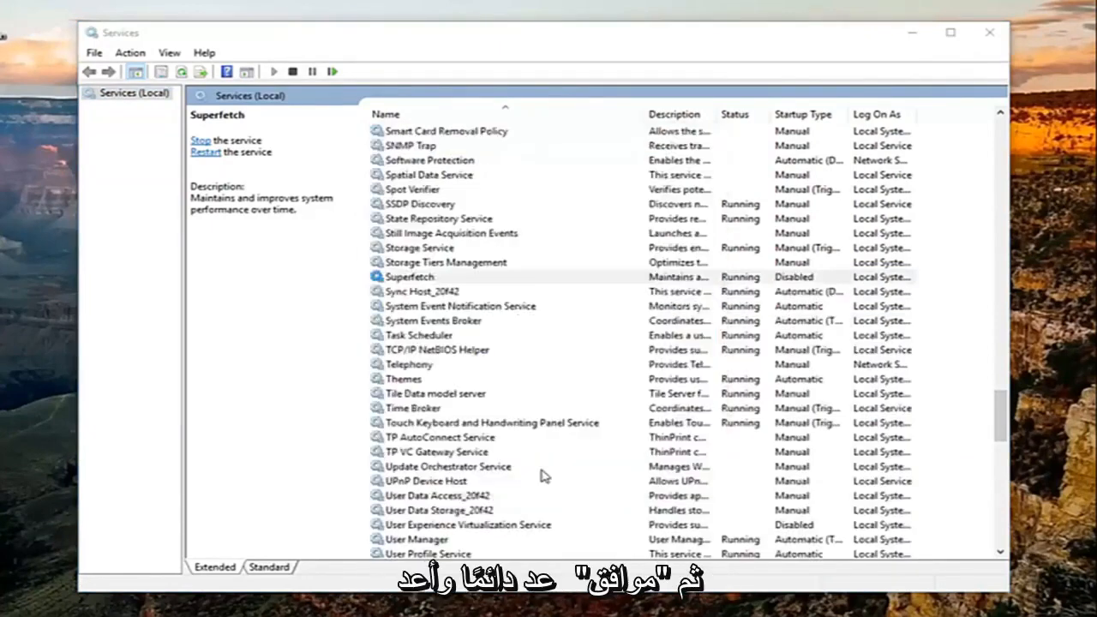
left_click(410, 276)
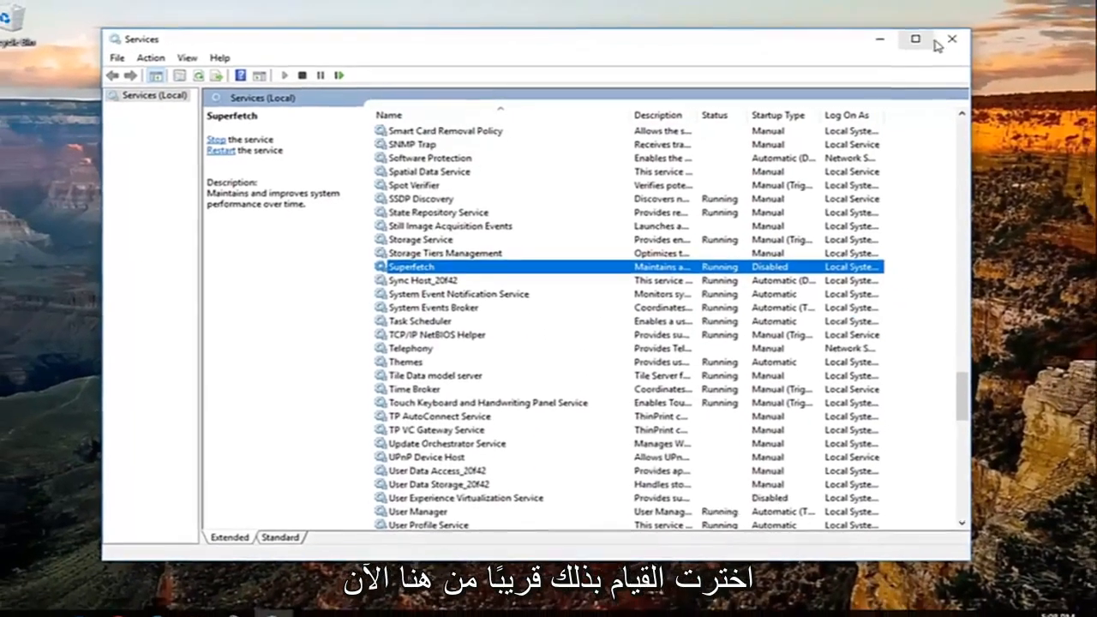
left_click(950, 38)
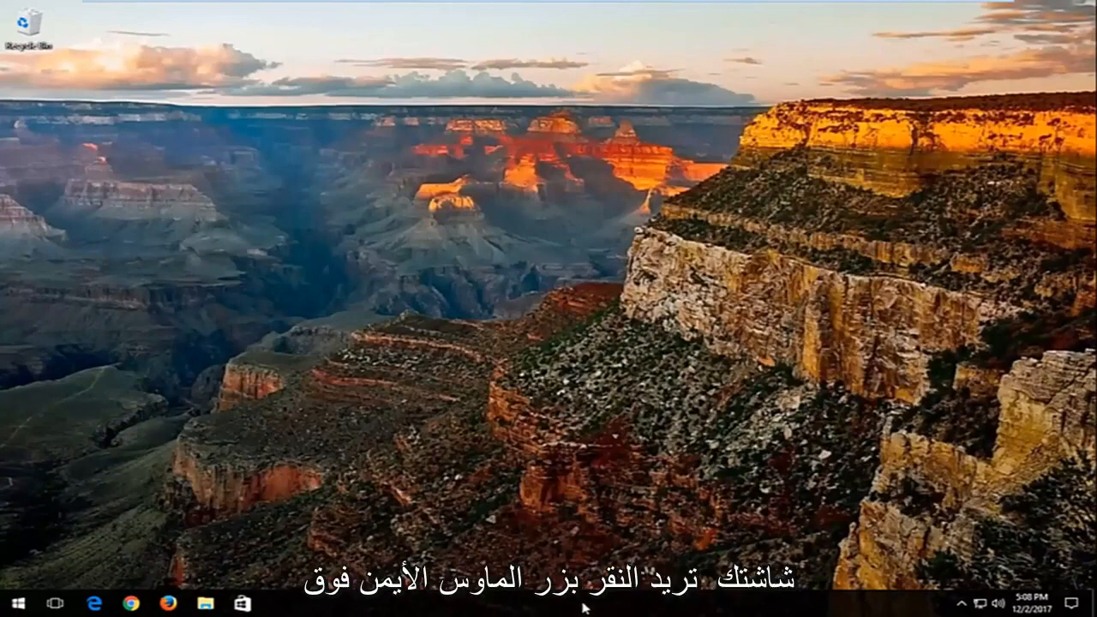
- Launch Task Manager from the taskbar's right-click menu
right_click(587, 608)
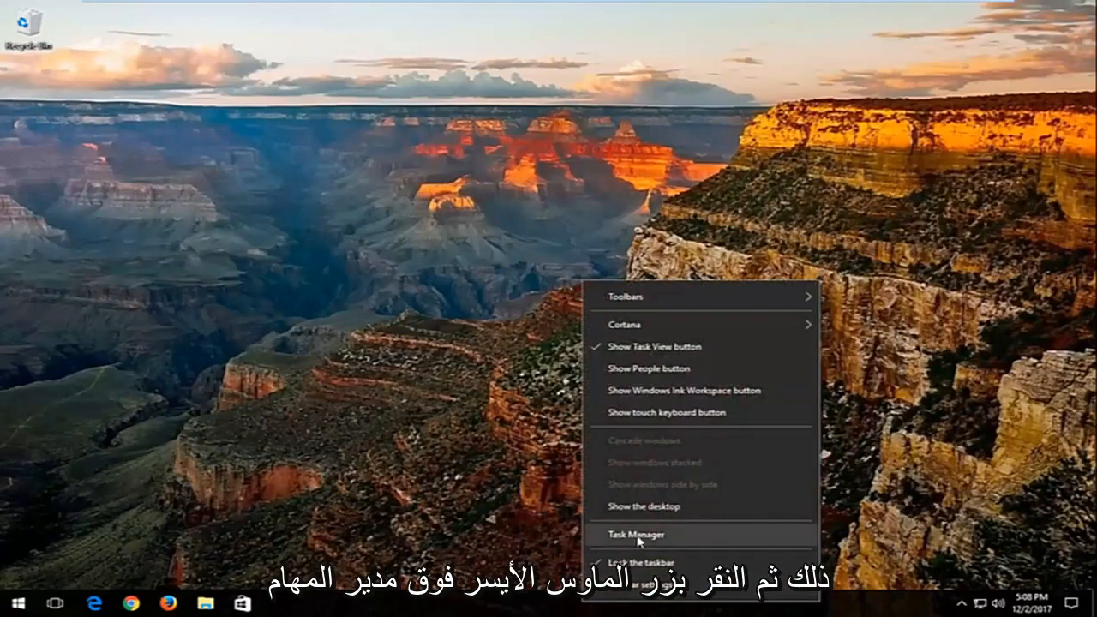
left_click(635, 534)
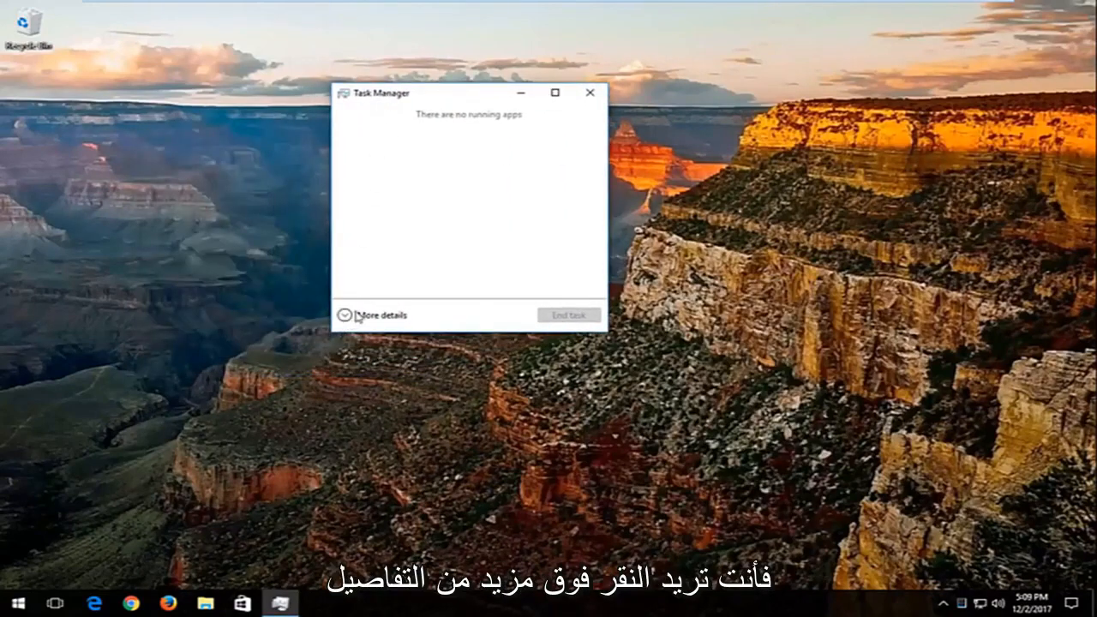
- Expand Task Manager to details and browse the Startup tab entries
left_click(379, 315)
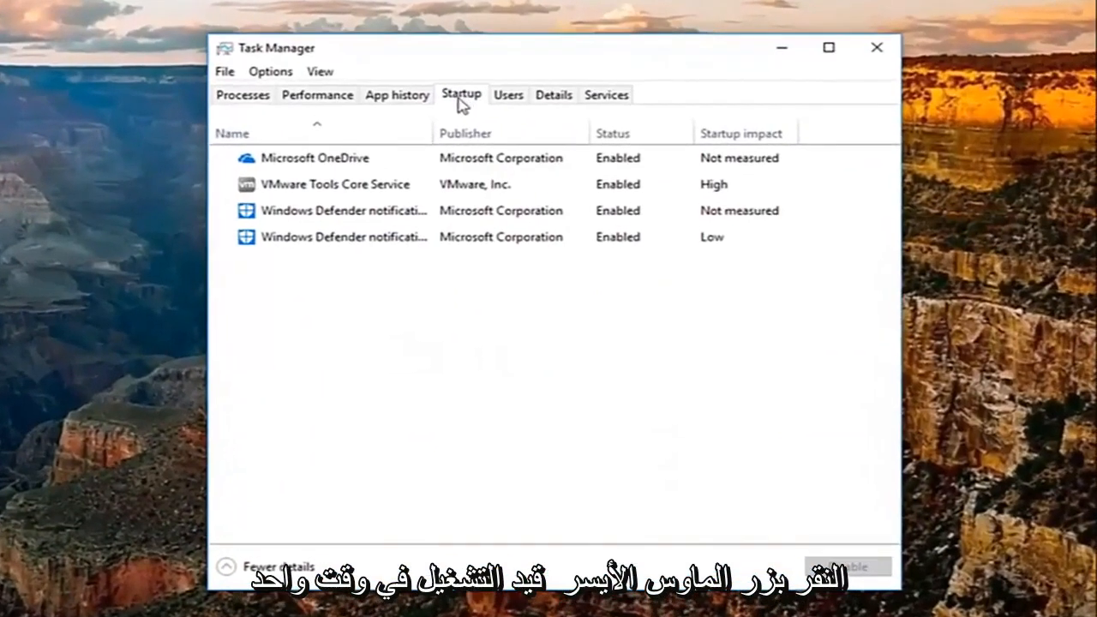
left_click(334, 184)
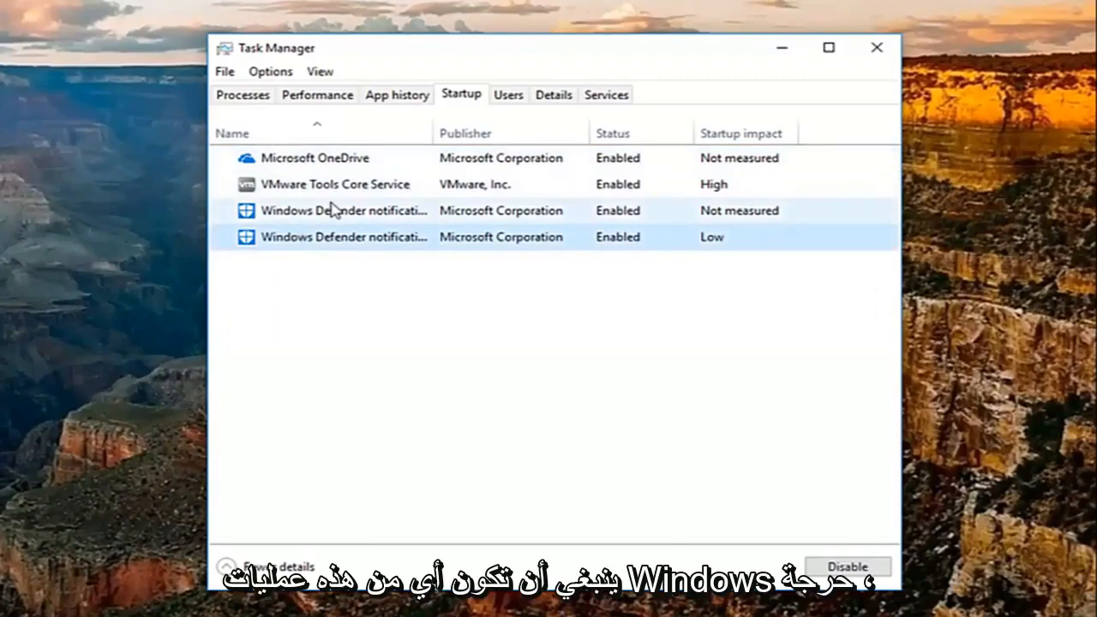
left_click(343, 237)
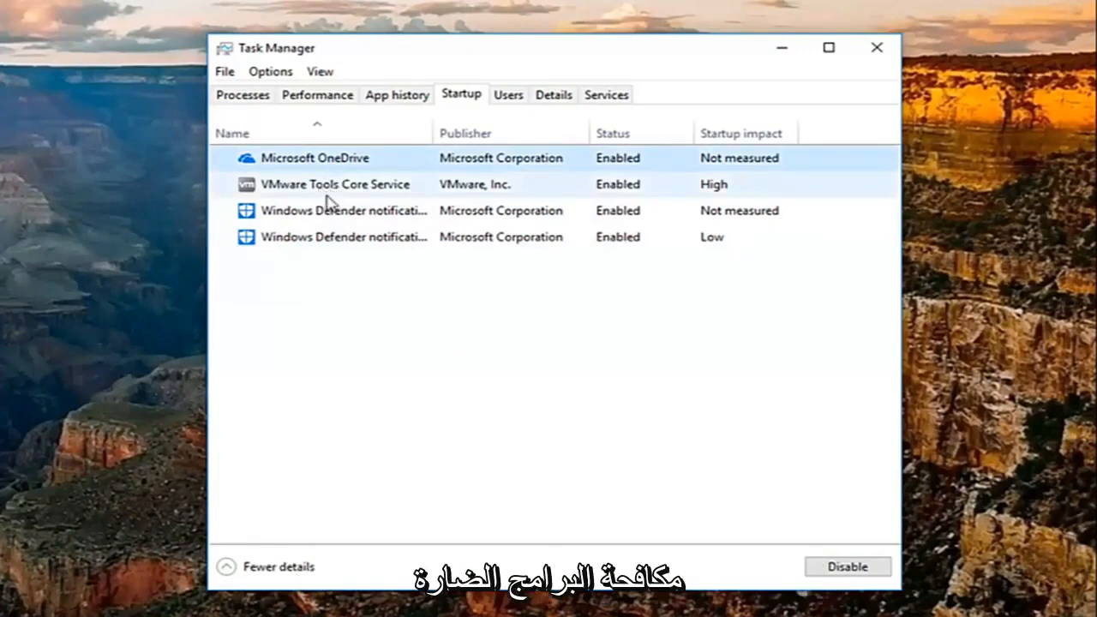
left_click(334, 185)
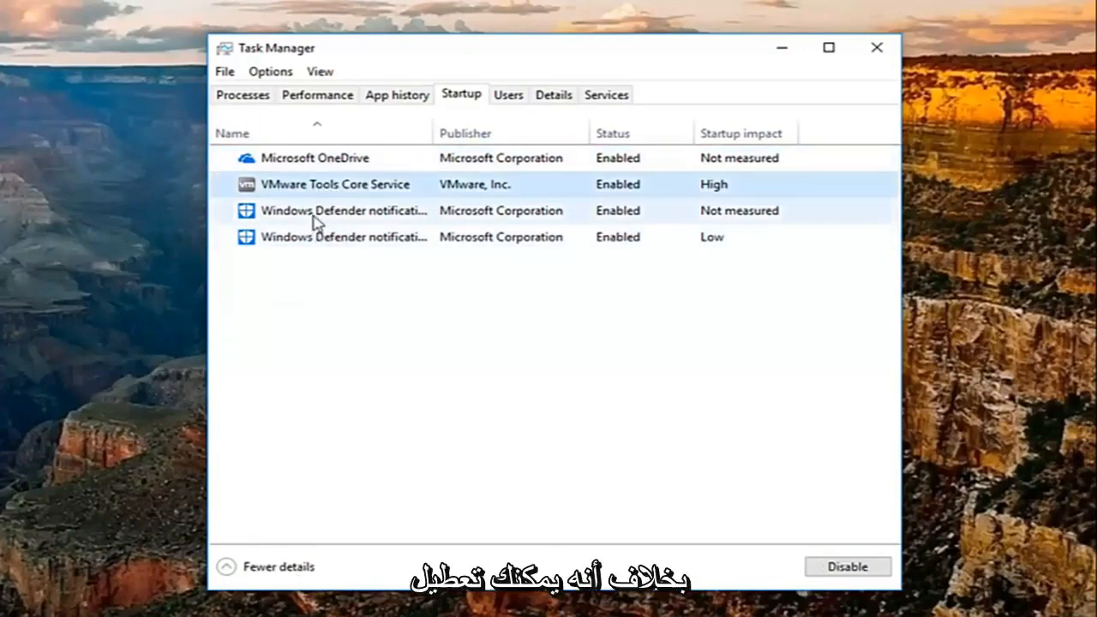
left_click(343, 210)
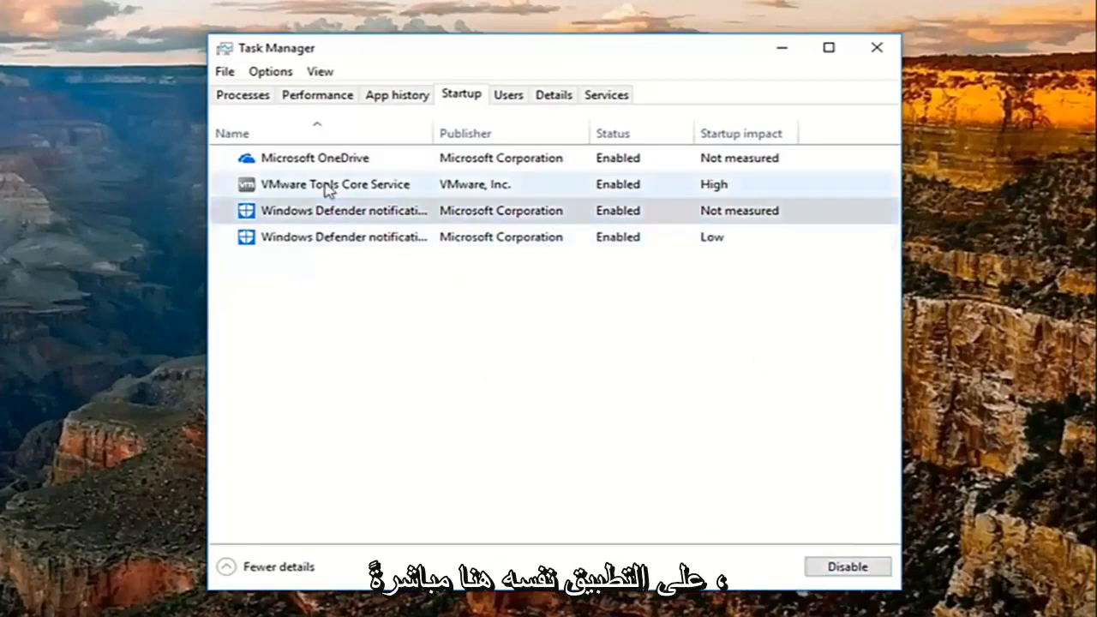
- Disable Microsoft OneDrive's startup launch, then enable it again
left_click(314, 158)
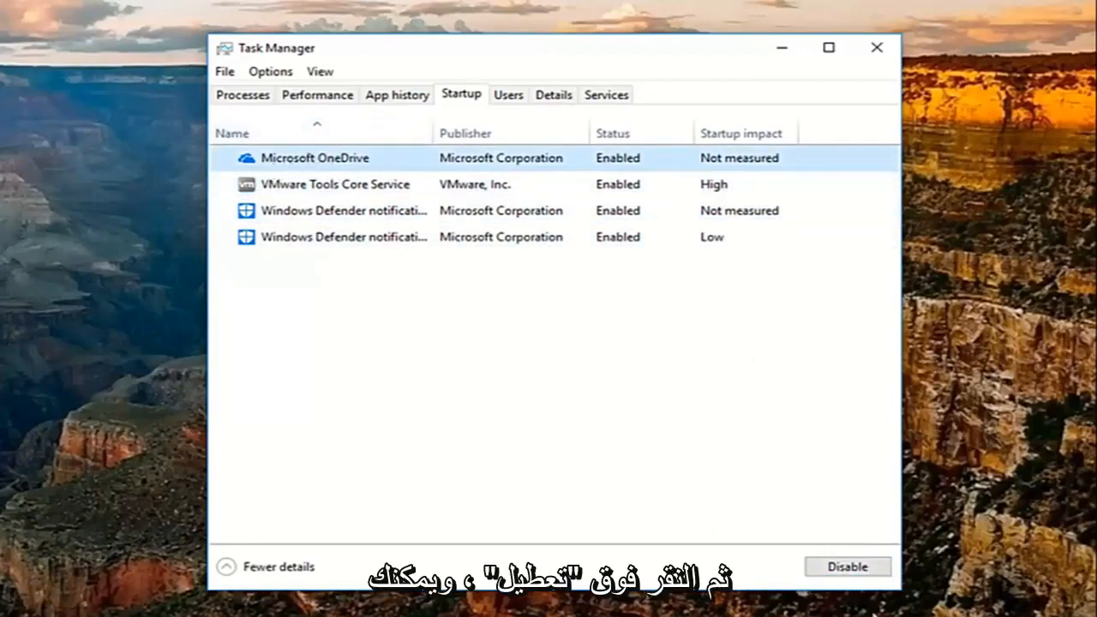
left_click(845, 567)
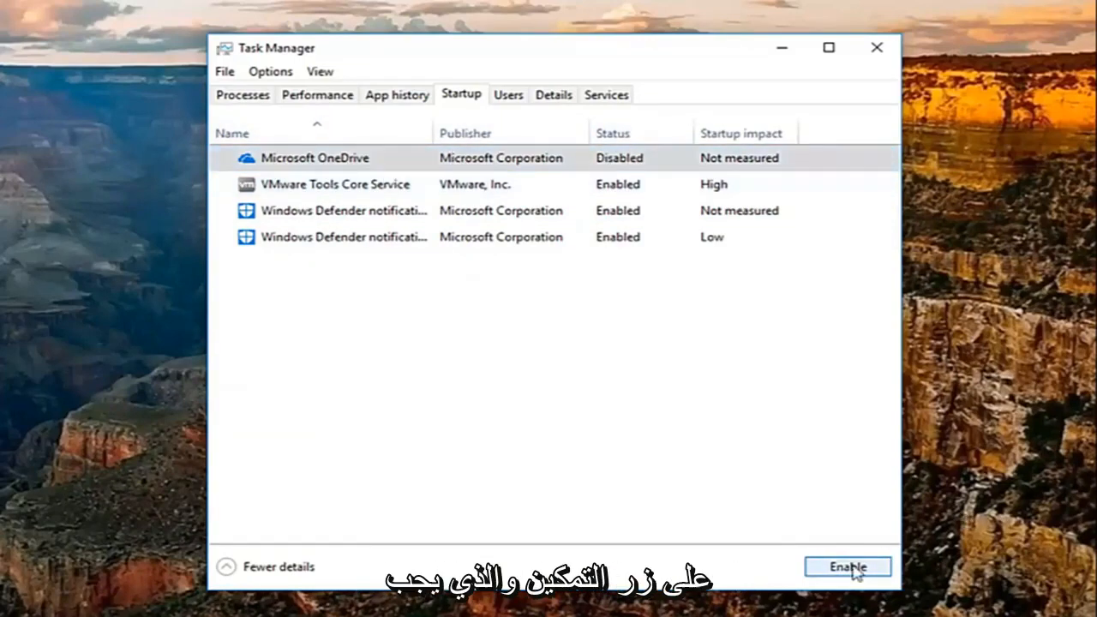
left_click(847, 566)
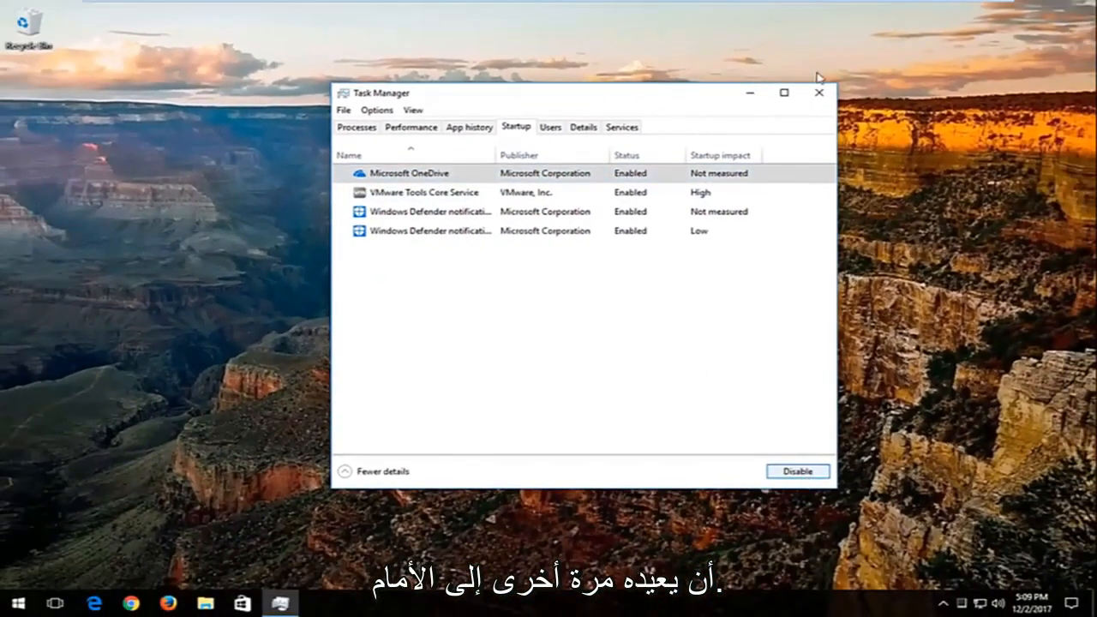
- Search the Start menu for 'prog' and open Add or remove programs
left_click(818, 92)
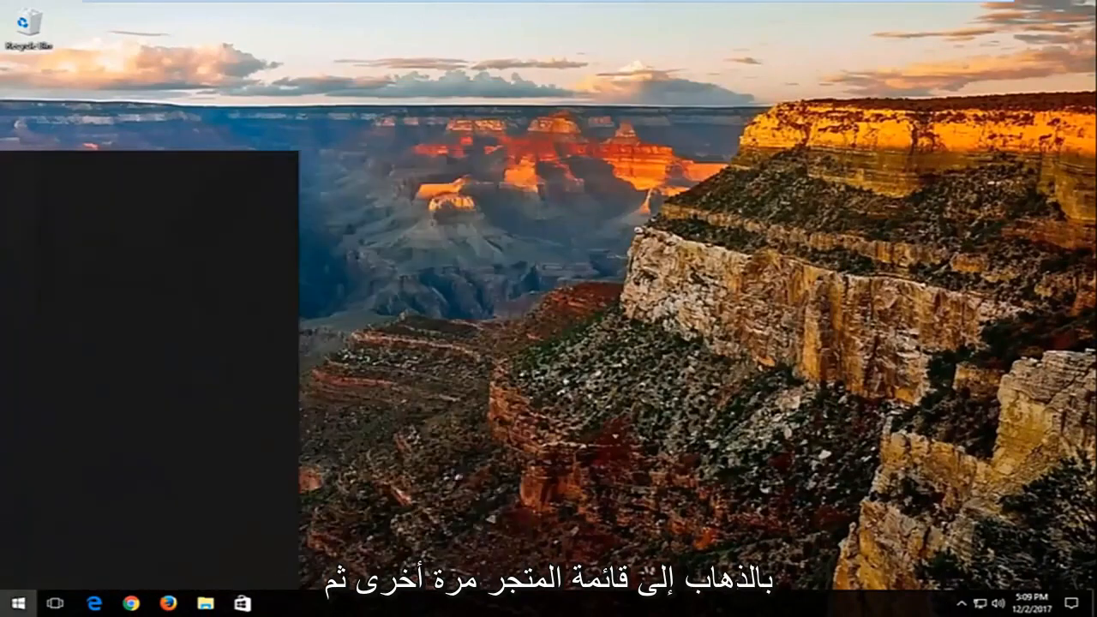
type("programs")
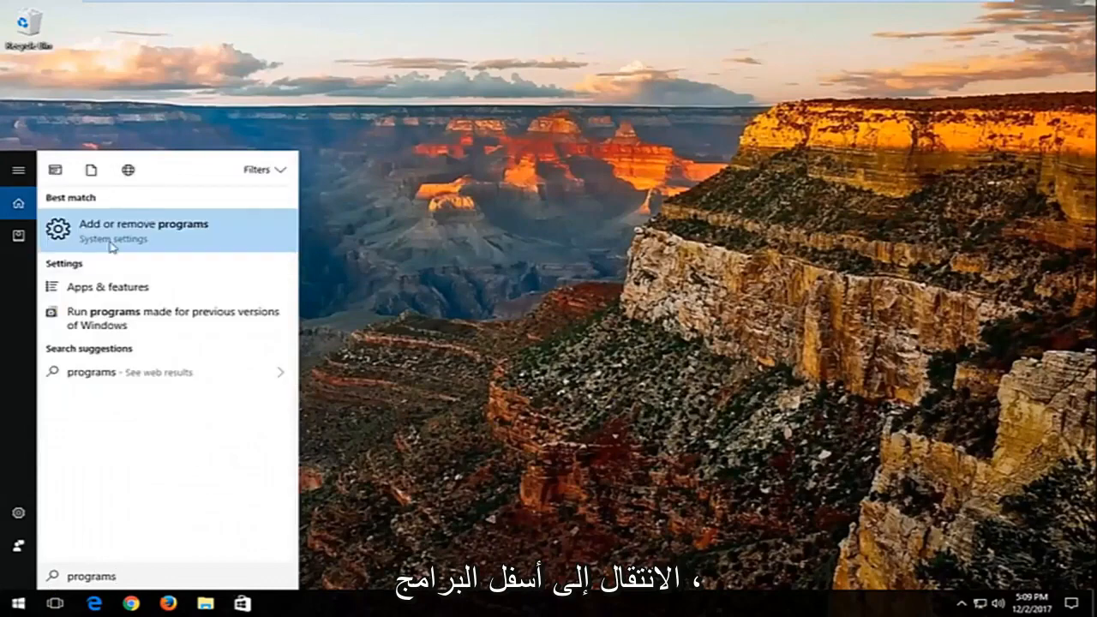
left_click(143, 230)
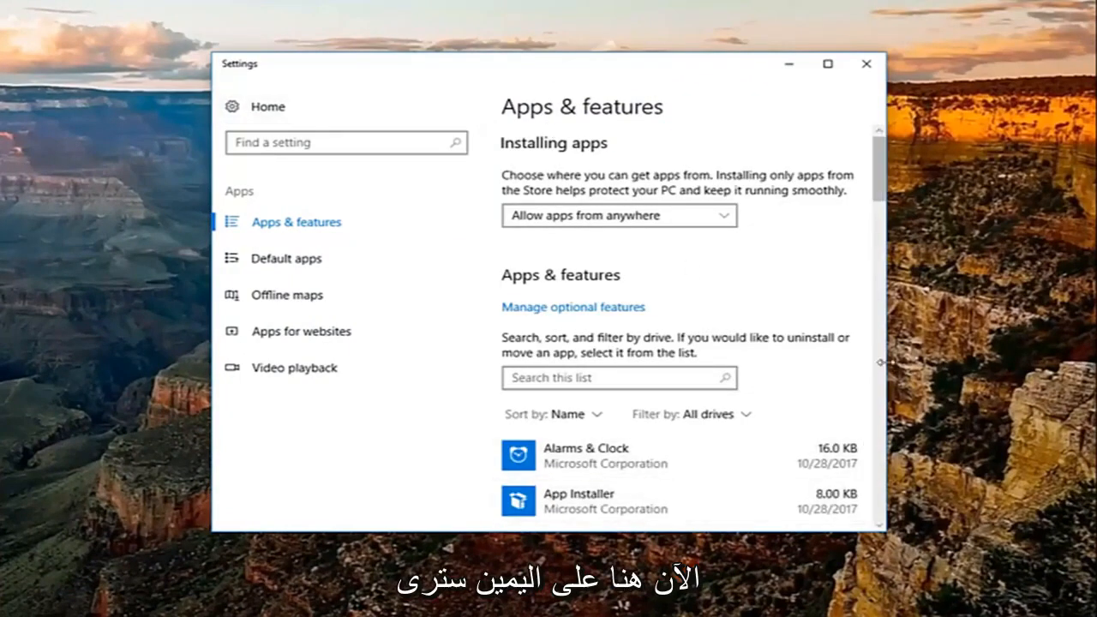
- Scroll through the Apps & features list, then close Settings
scroll("down", 3)
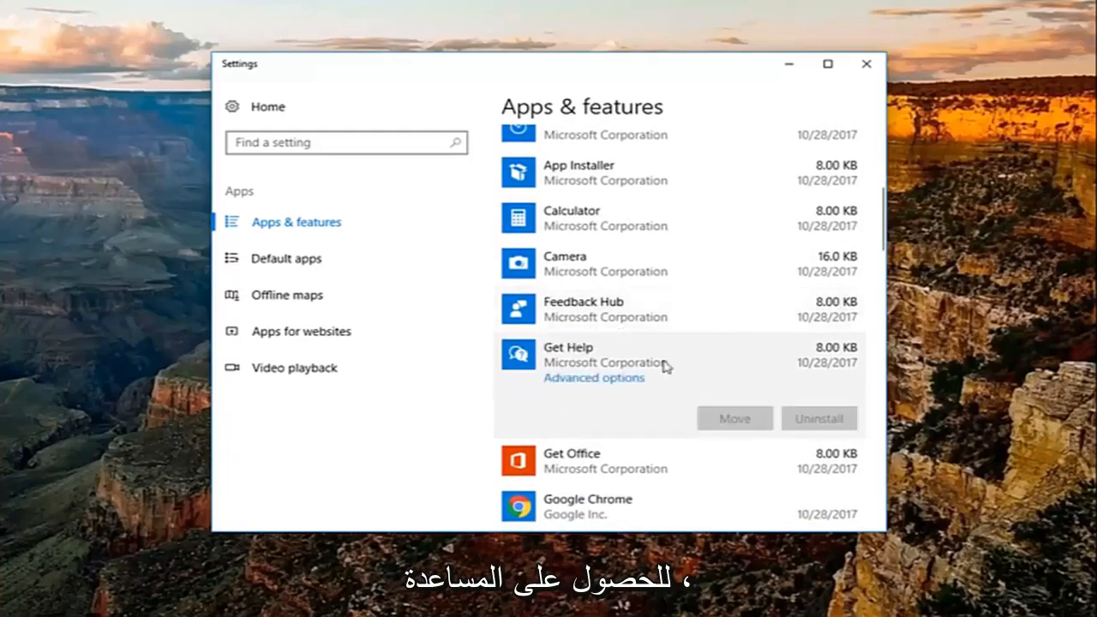
scroll("down", 3)
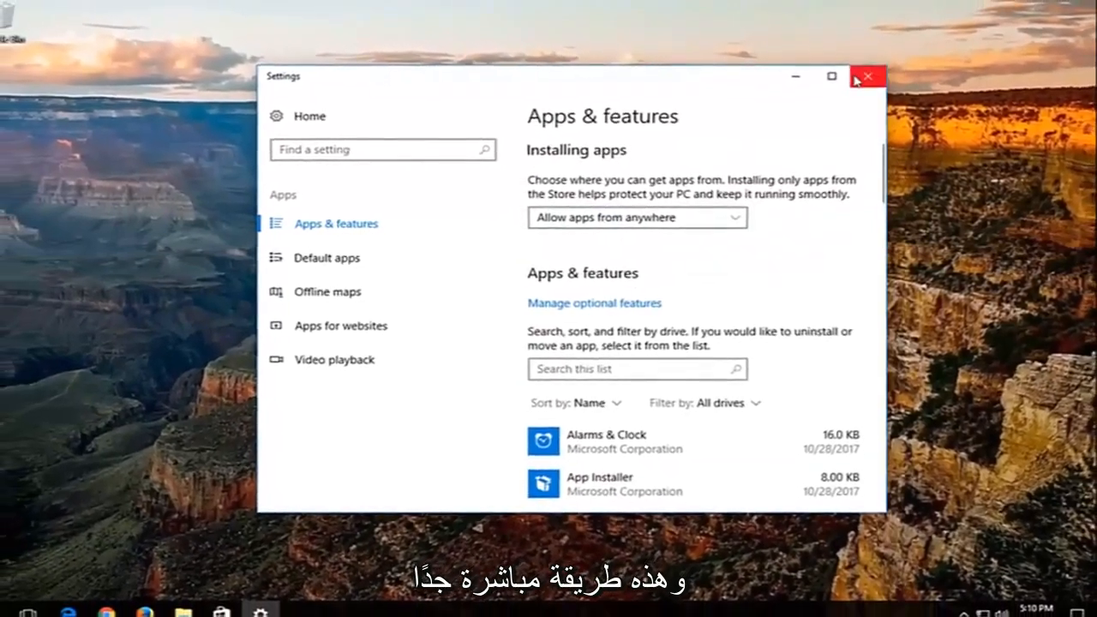
left_click(865, 77)
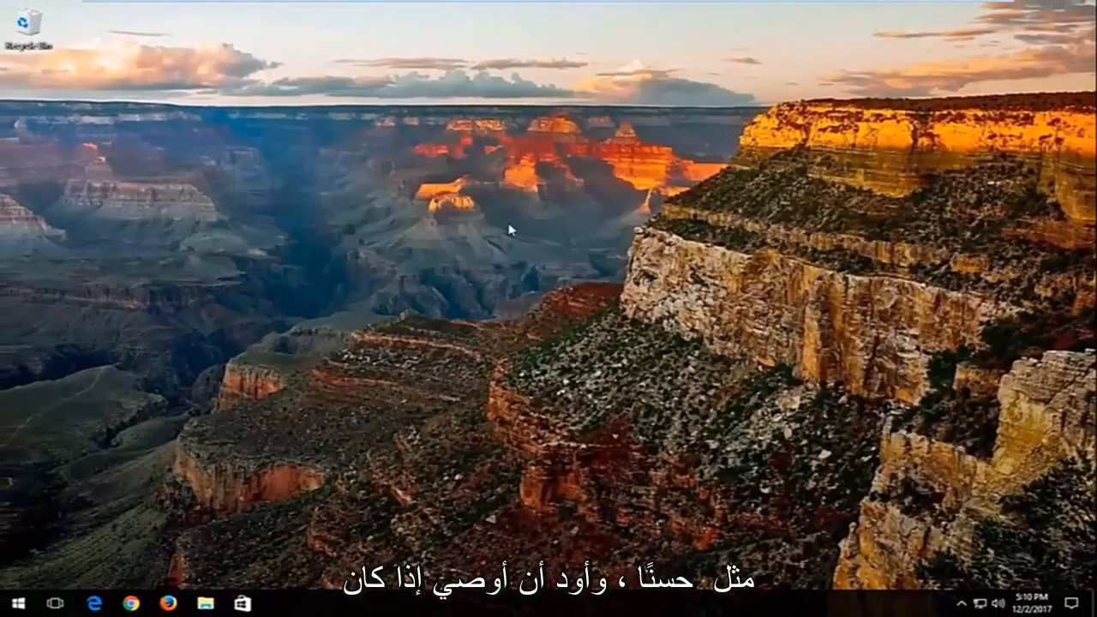